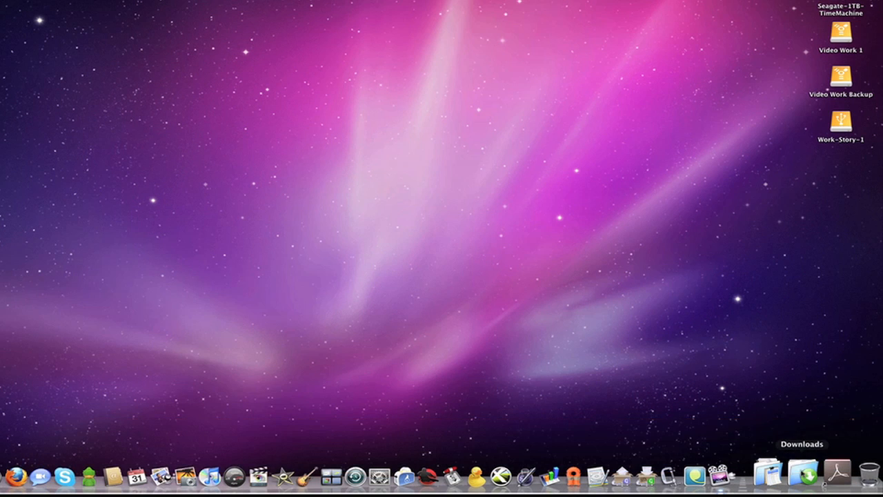
Show the Downloads stack as a grid and scroll down through its files
click(776, 475)
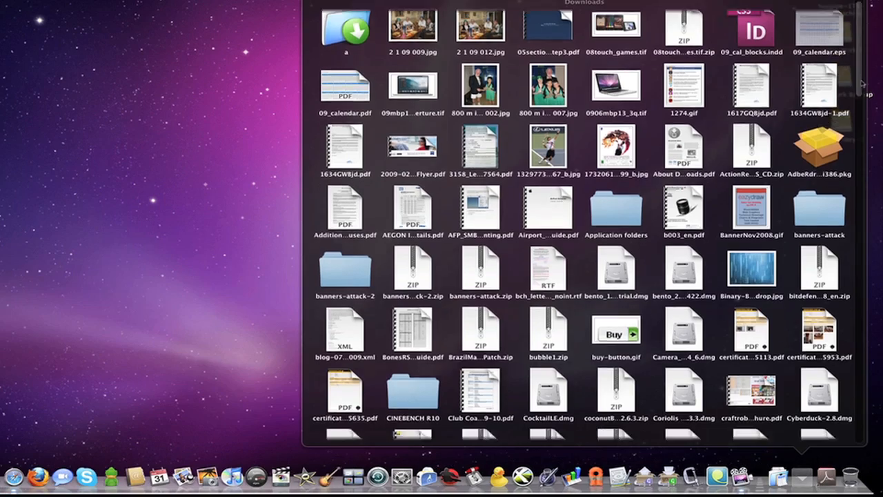
scroll(down, 3)
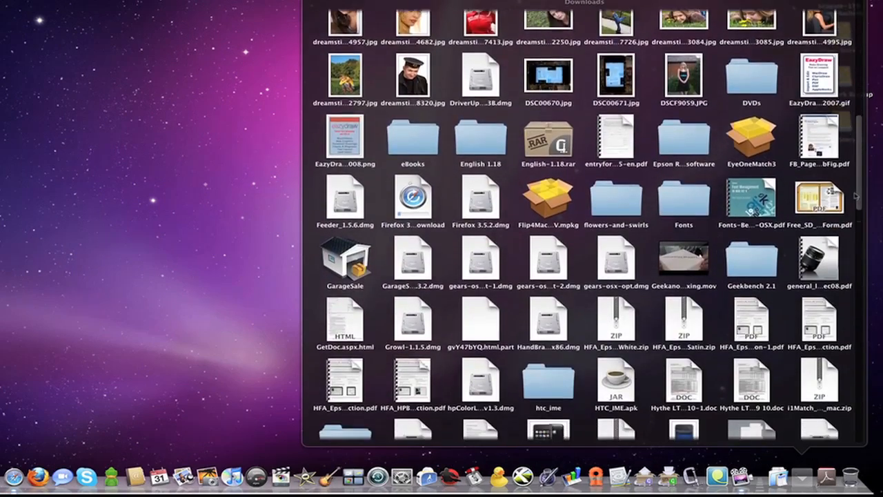
scroll(down, 3)
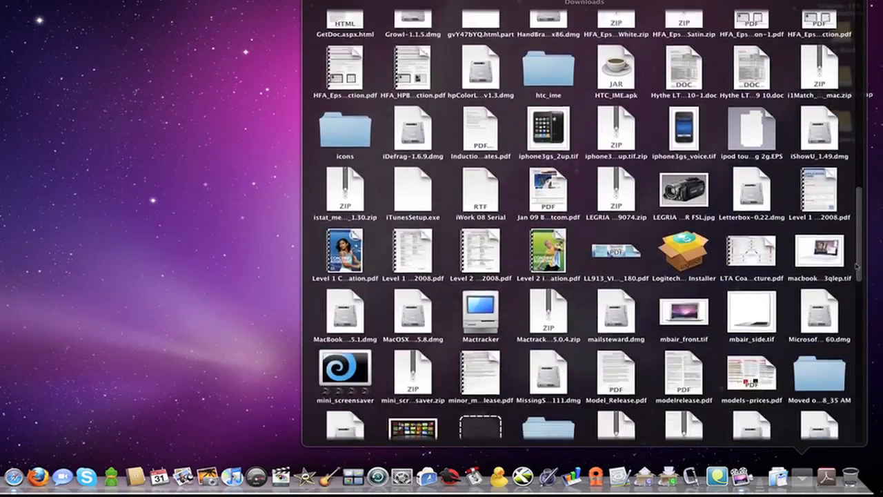
scroll(down, 3)
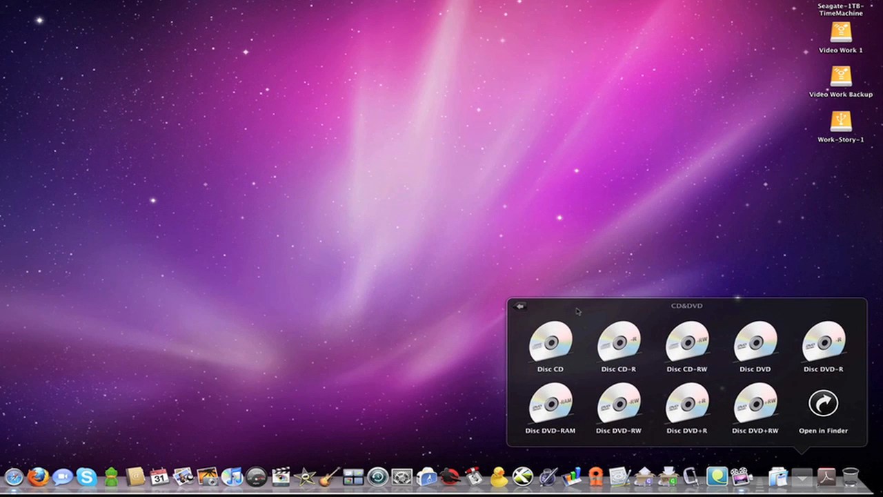
mouse_move(522, 310)
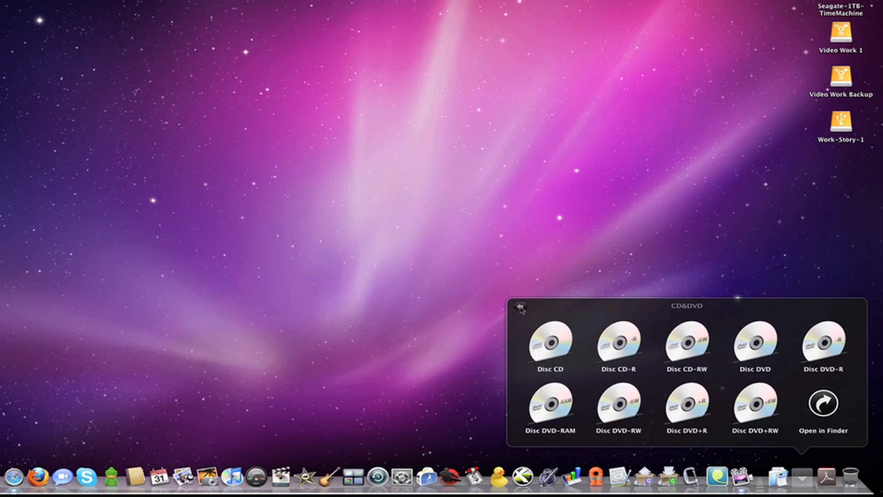
click(523, 309)
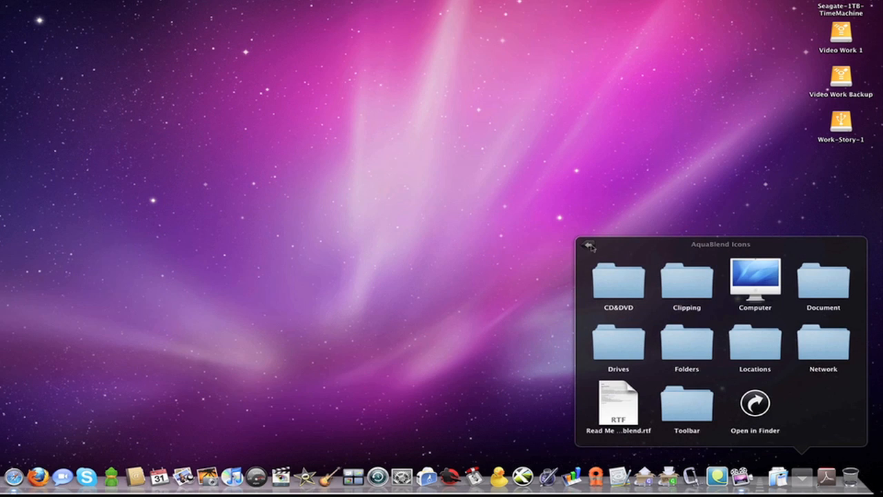
click(588, 245)
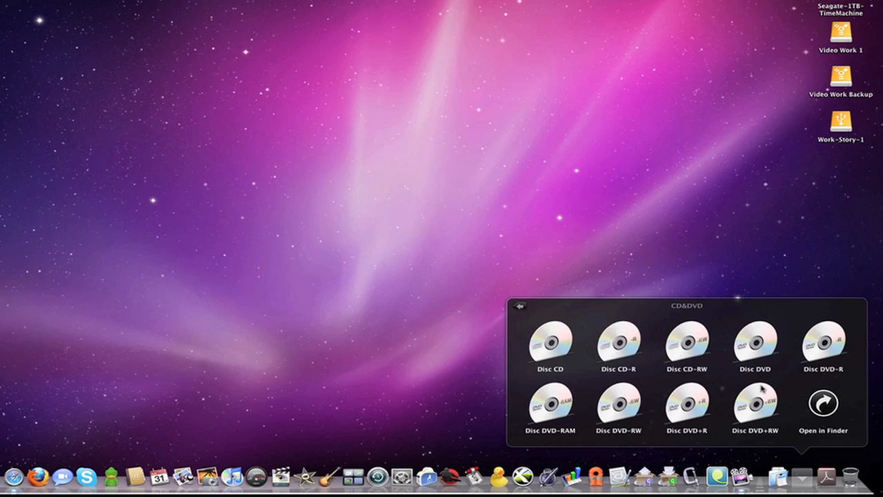
mouse_move(833, 414)
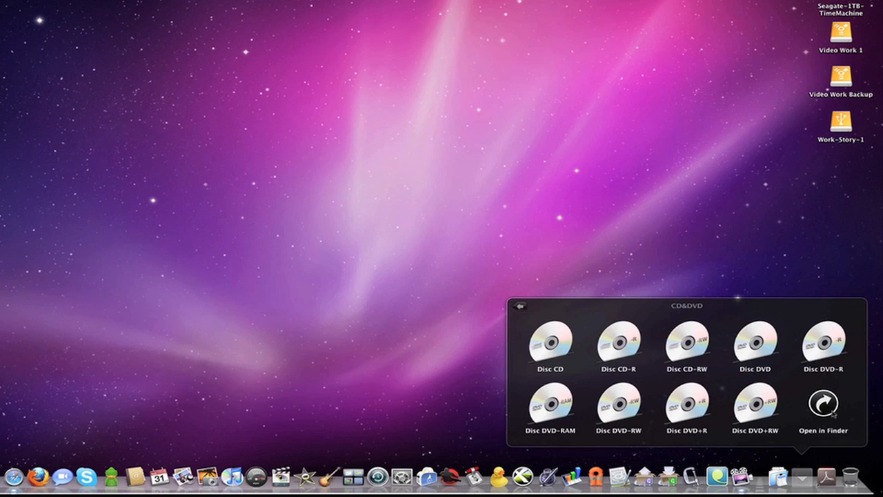
Open the CD&DVD folder in a Finder window listing its nine disc icon files
click(822, 403)
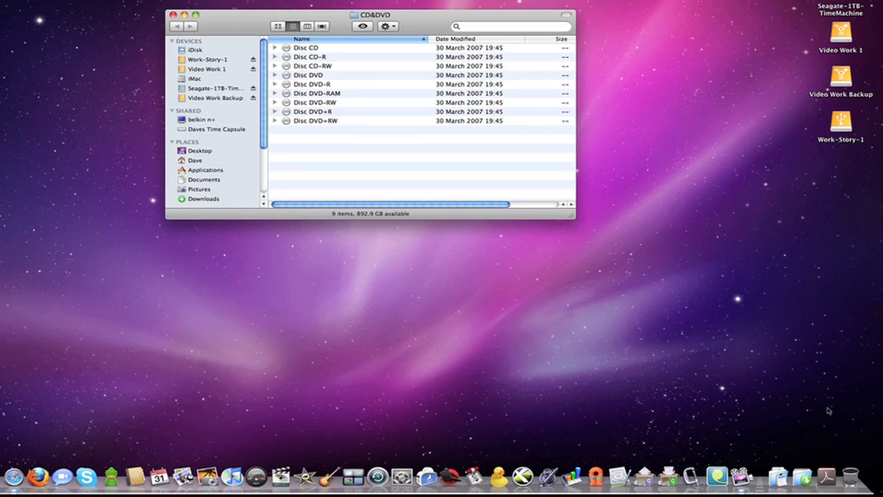
mouse_move(436, 196)
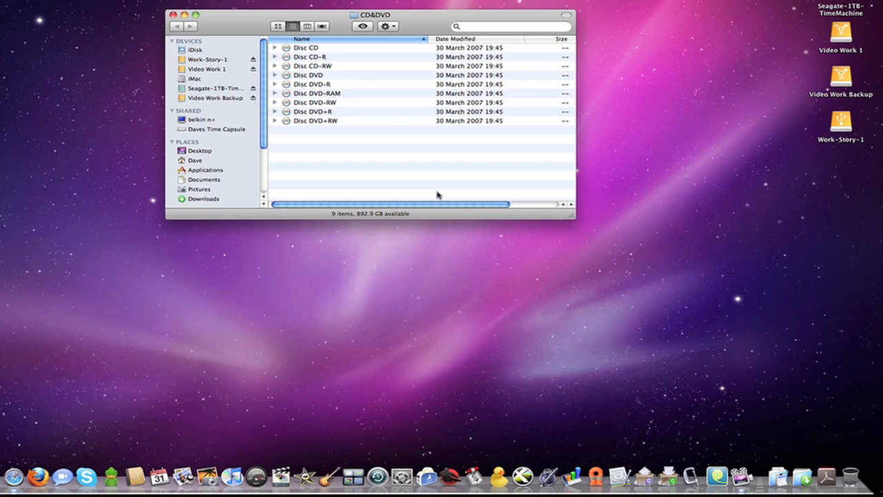
mouse_move(427, 186)
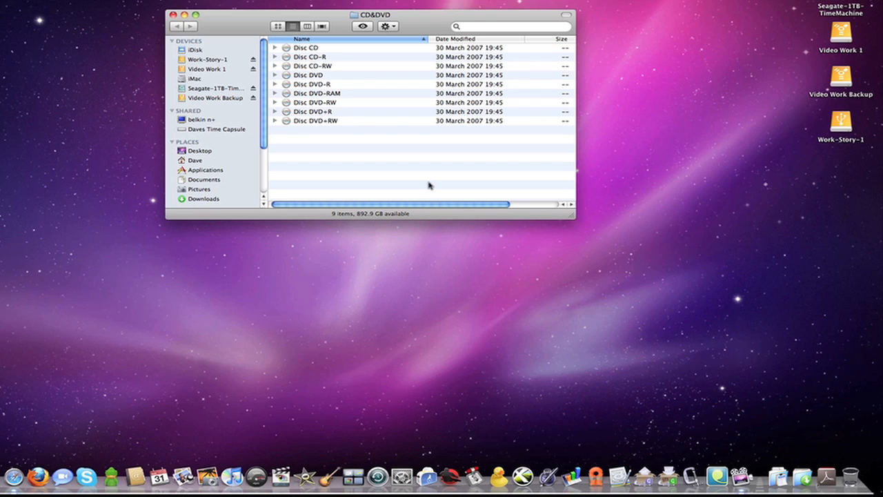